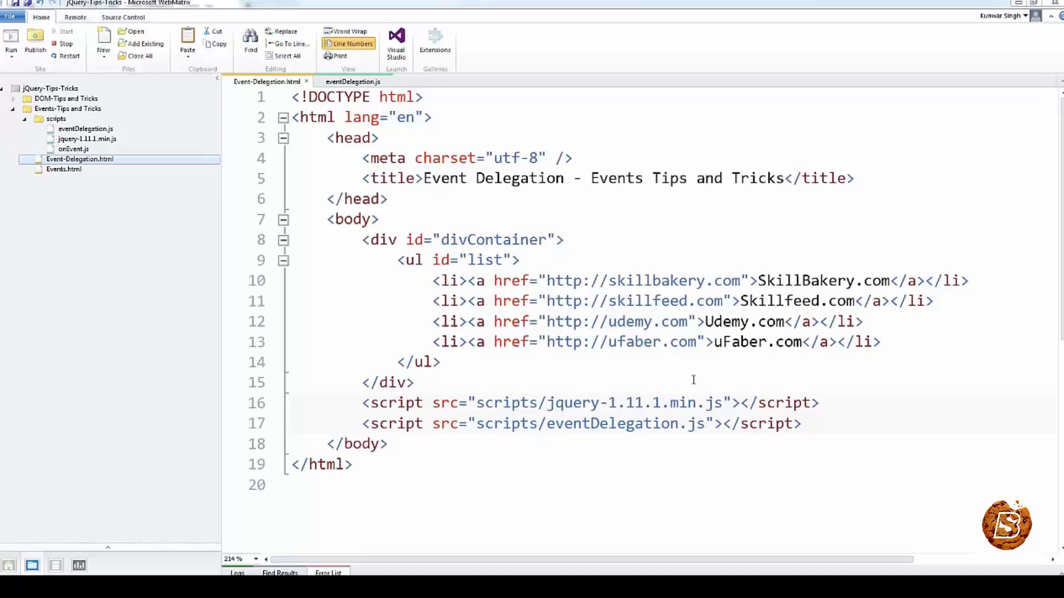
mouse_move(529, 314)
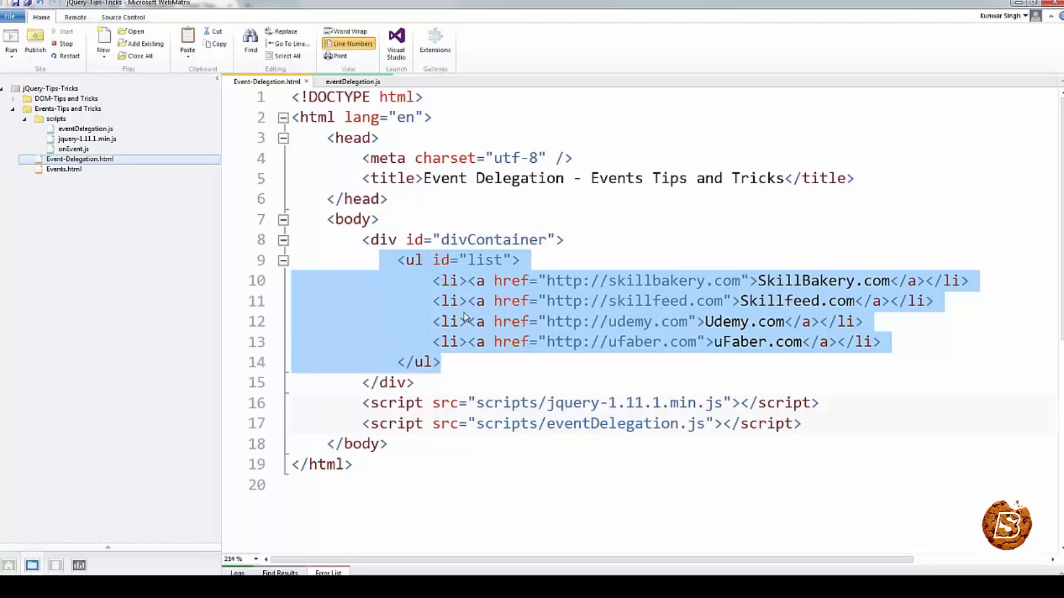
Step: Show eventDelegation.js, highlighting the .on("click", eventHandler) binding and the console.log line in eventHandler
click(739, 301)
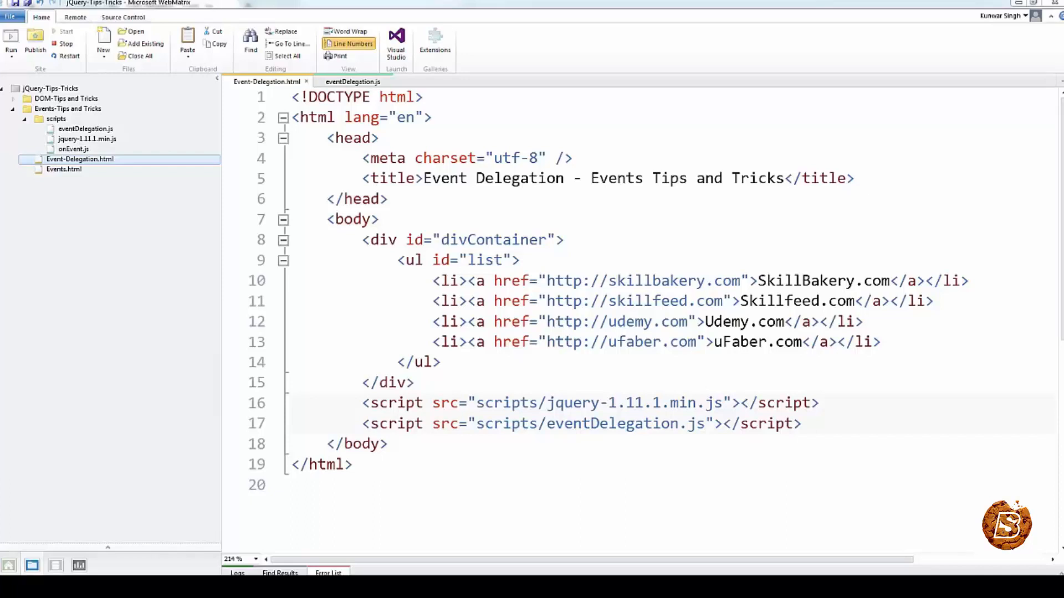
click(351, 81)
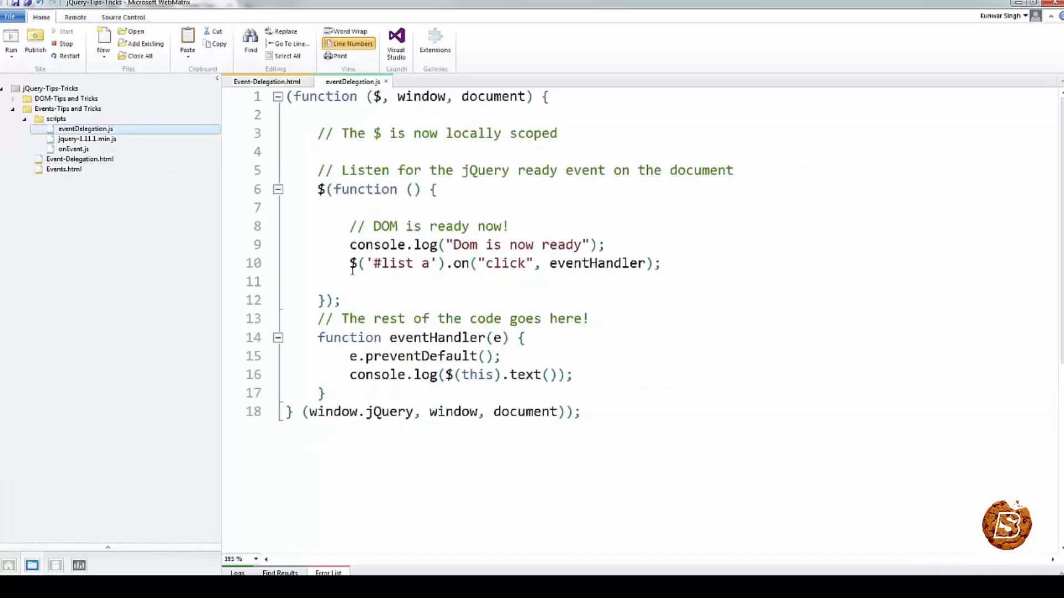
triple_click(502, 264)
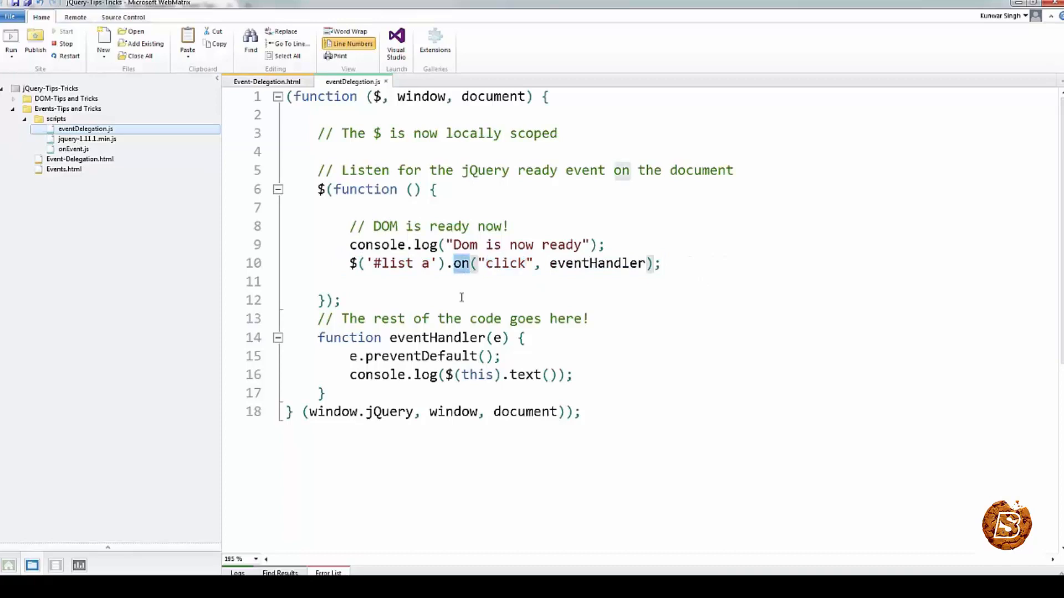
double_click(597, 264)
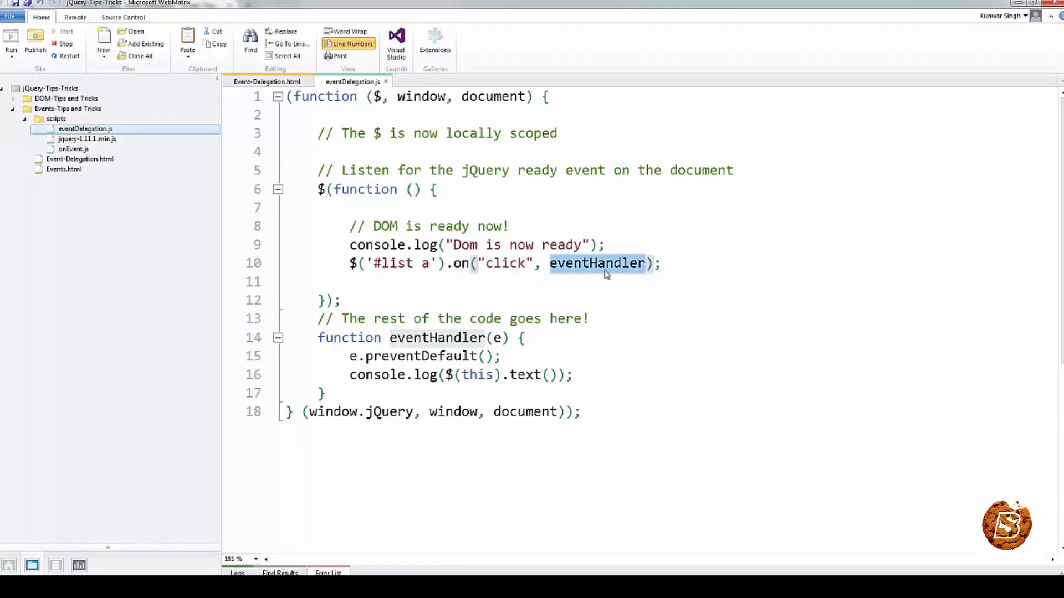
click(329, 429)
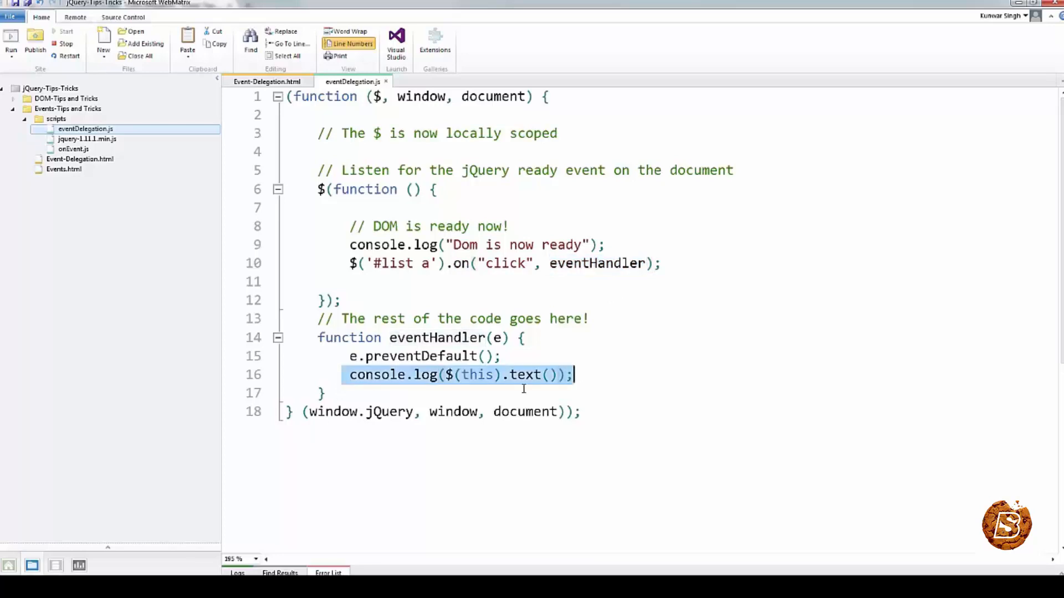
mouse_move(370, 382)
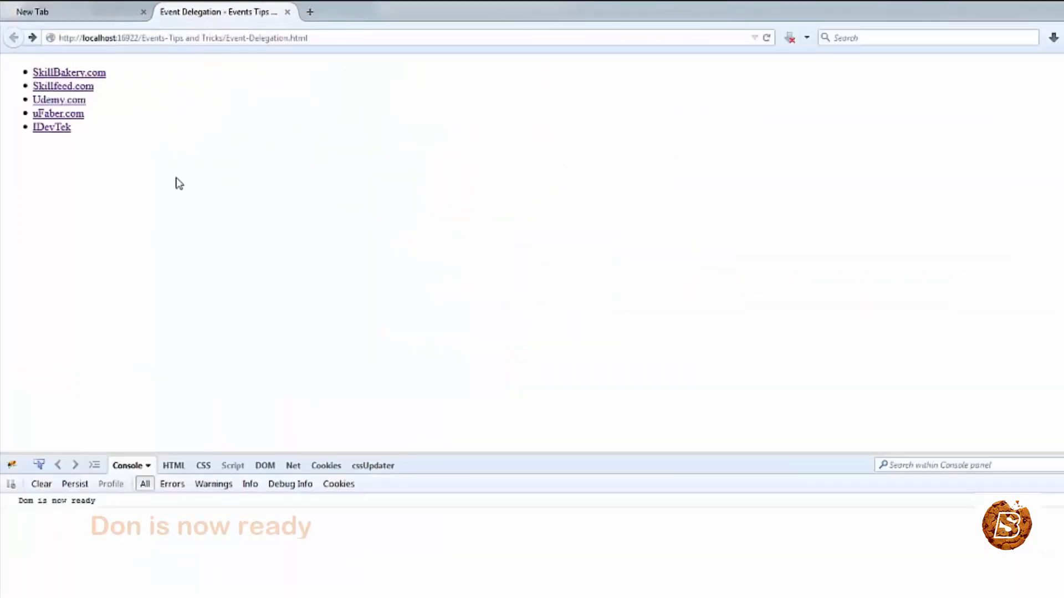
Step: Log two original links' names to the console, then try the appended IDevTek link, which loads a page instead
click(63, 87)
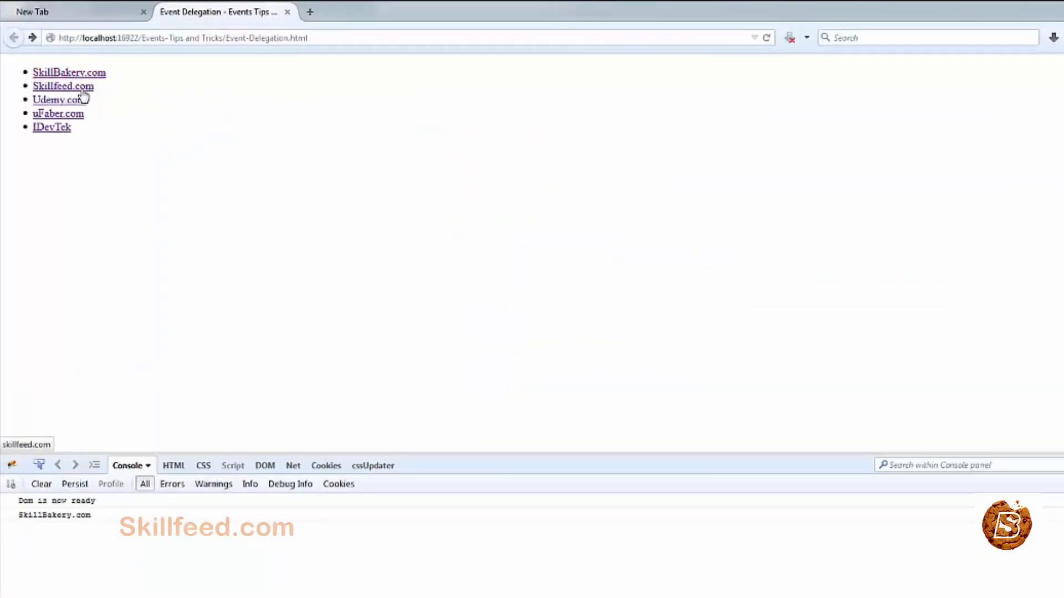
click(56, 99)
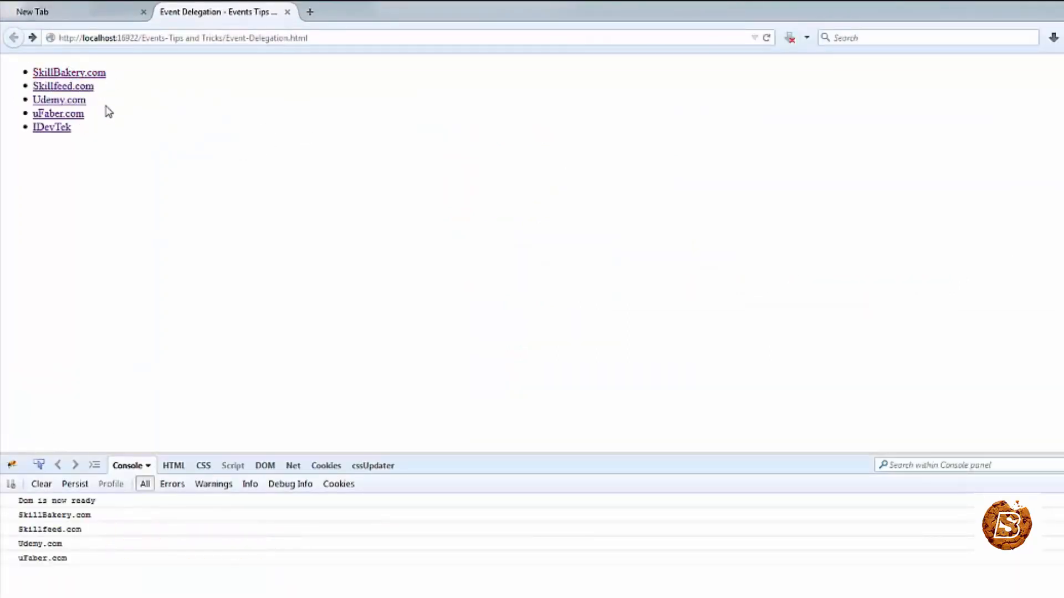
mouse_move(118, 569)
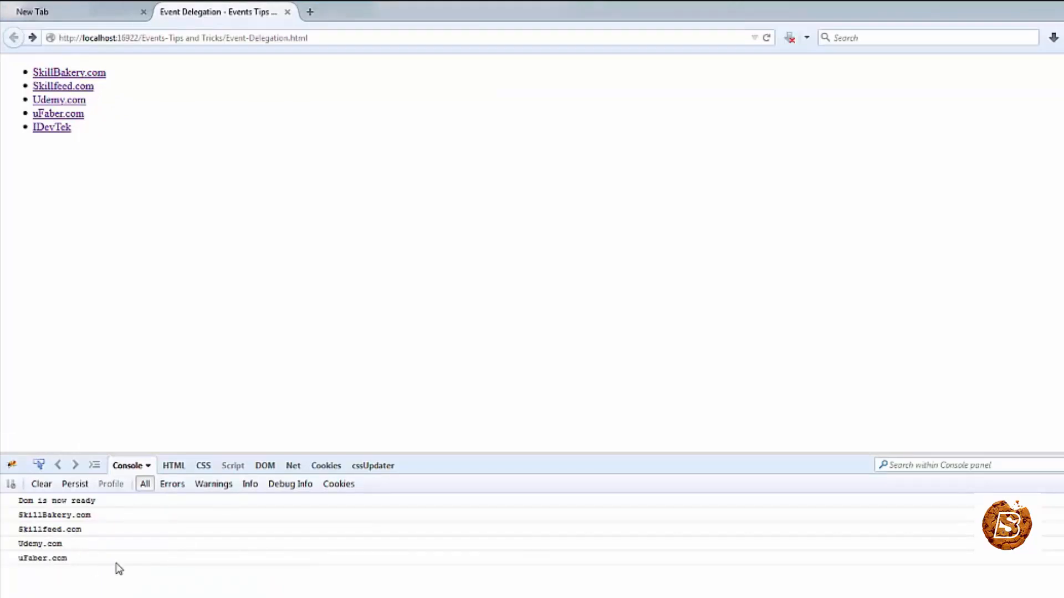
mouse_move(52, 126)
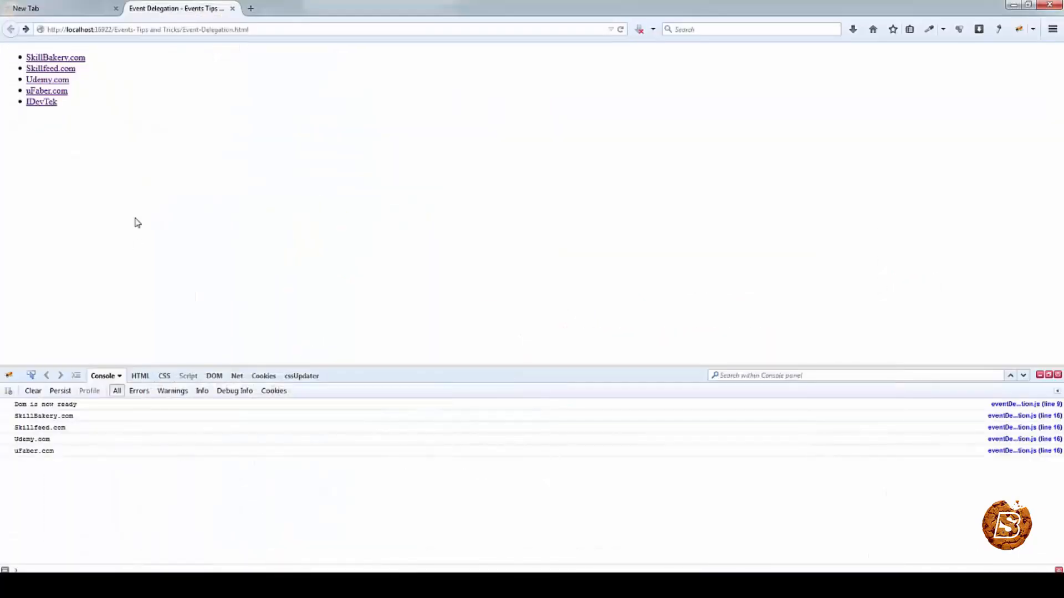
mouse_move(41, 102)
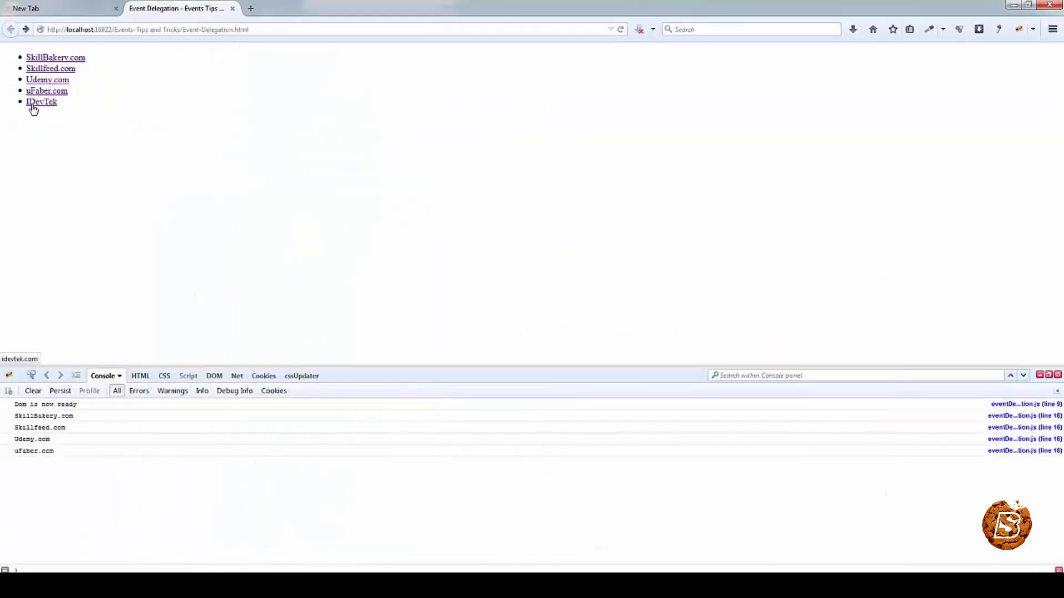
click(41, 101)
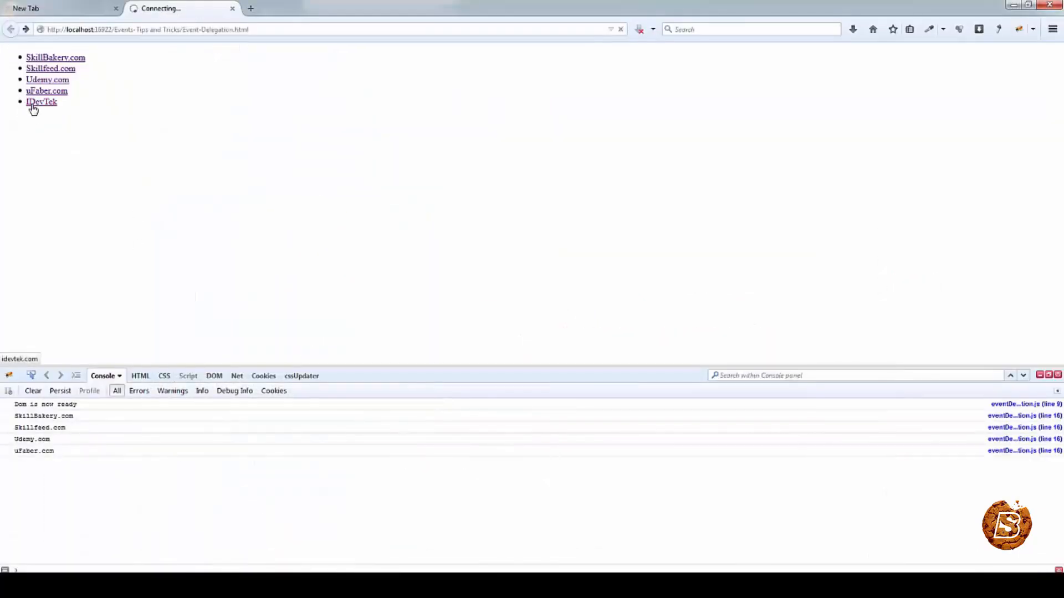
click(41, 101)
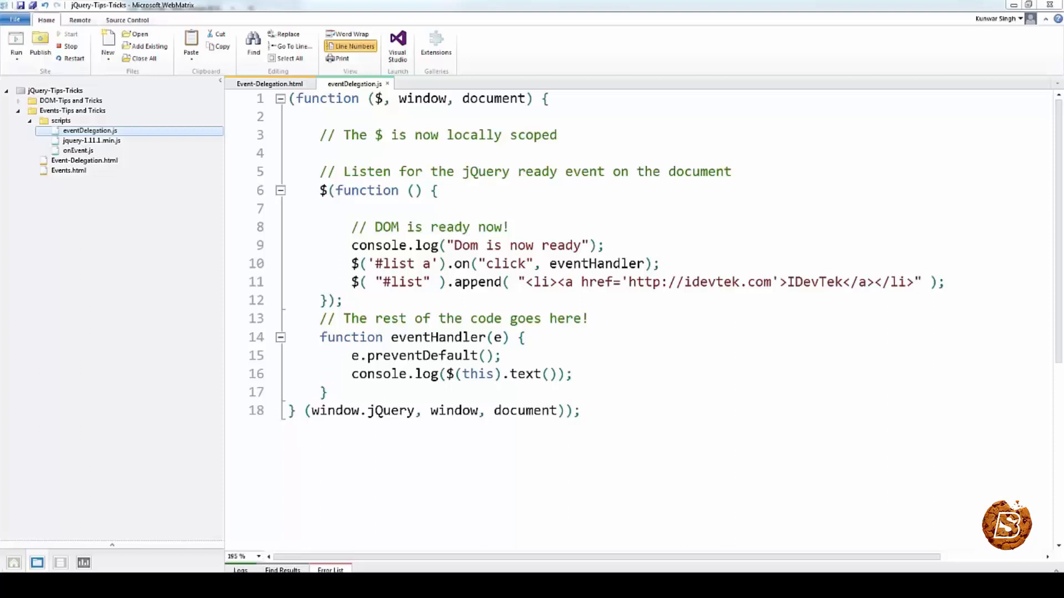
mouse_move(237, 103)
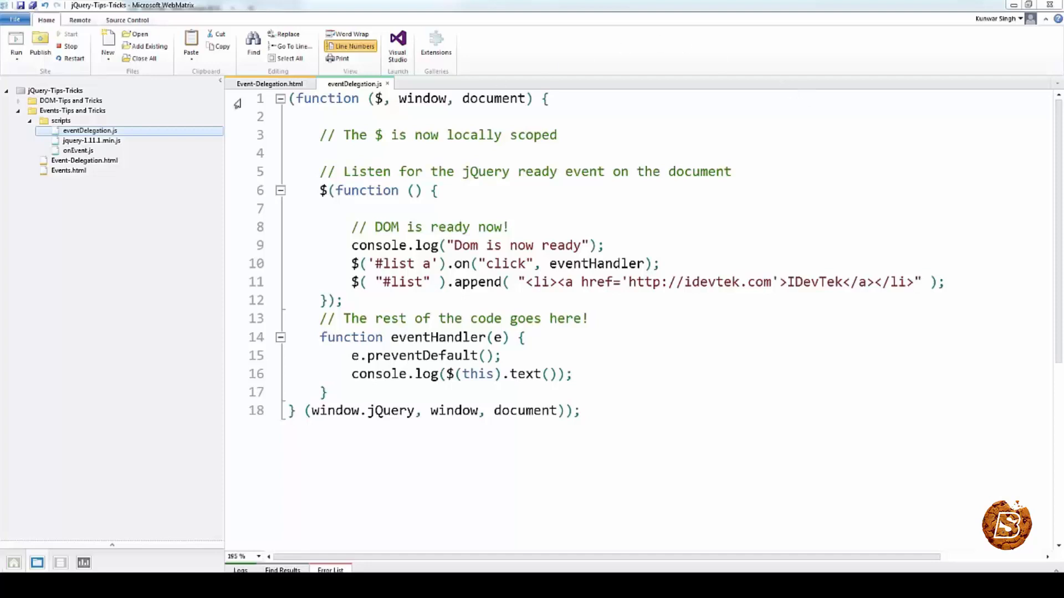
Step: Return to the Event-Delegation.html markup with its four hard-coded list links
click(269, 83)
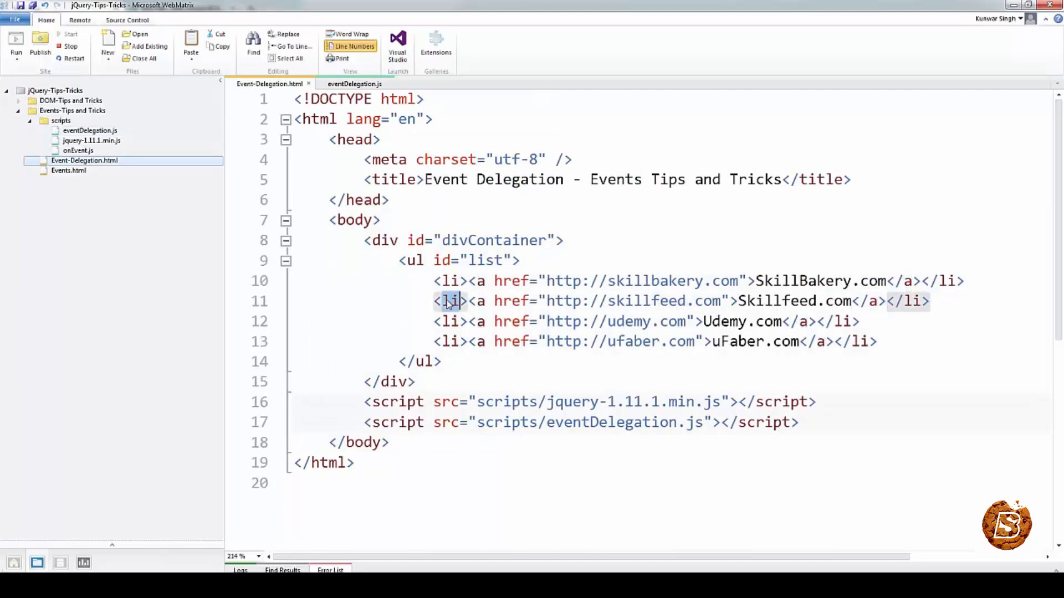
click(412, 259)
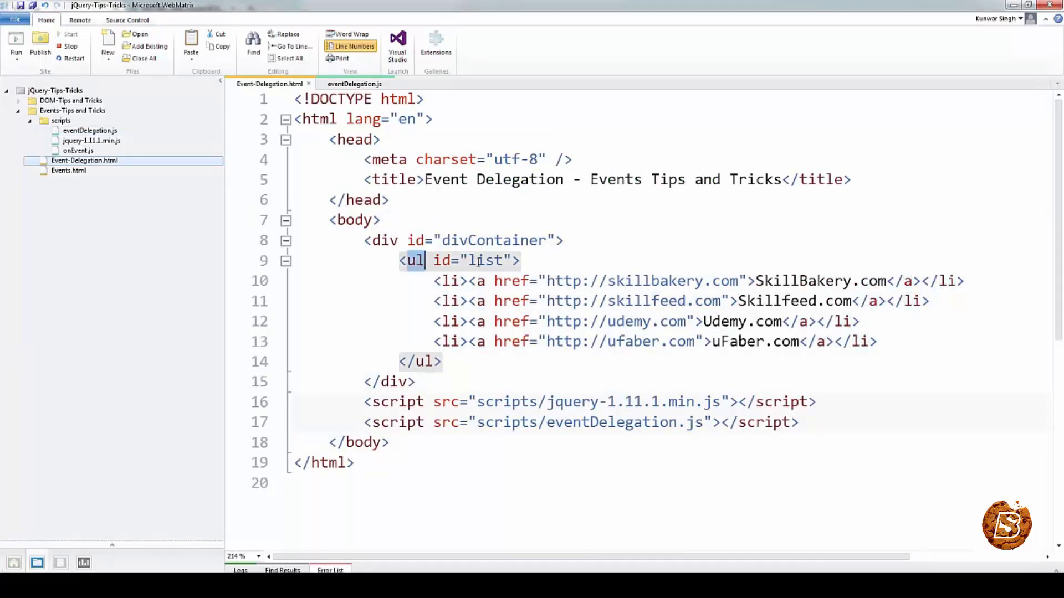
double_click(486, 260)
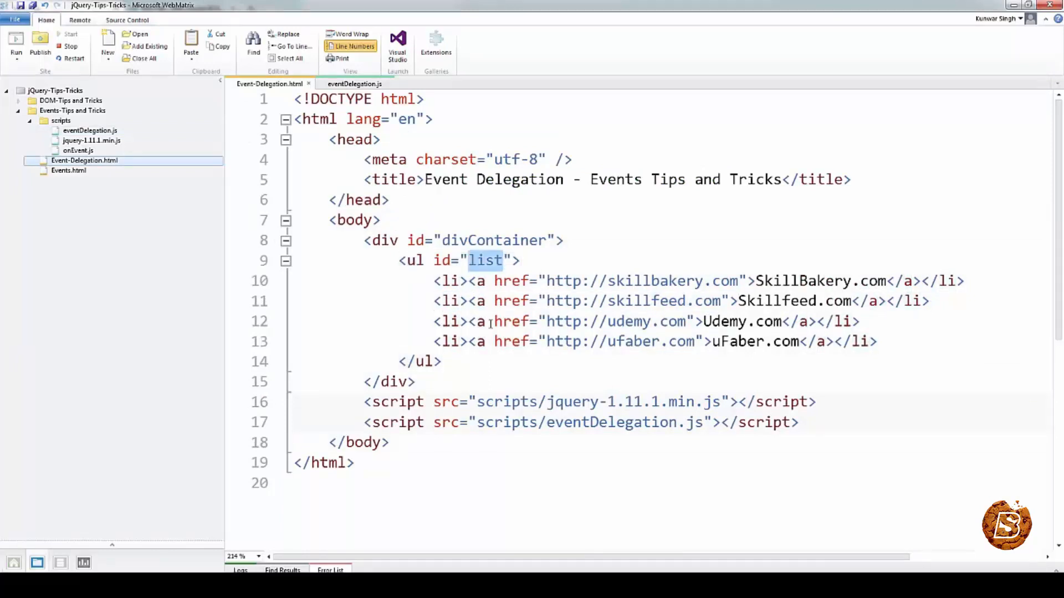
double_click(385, 241)
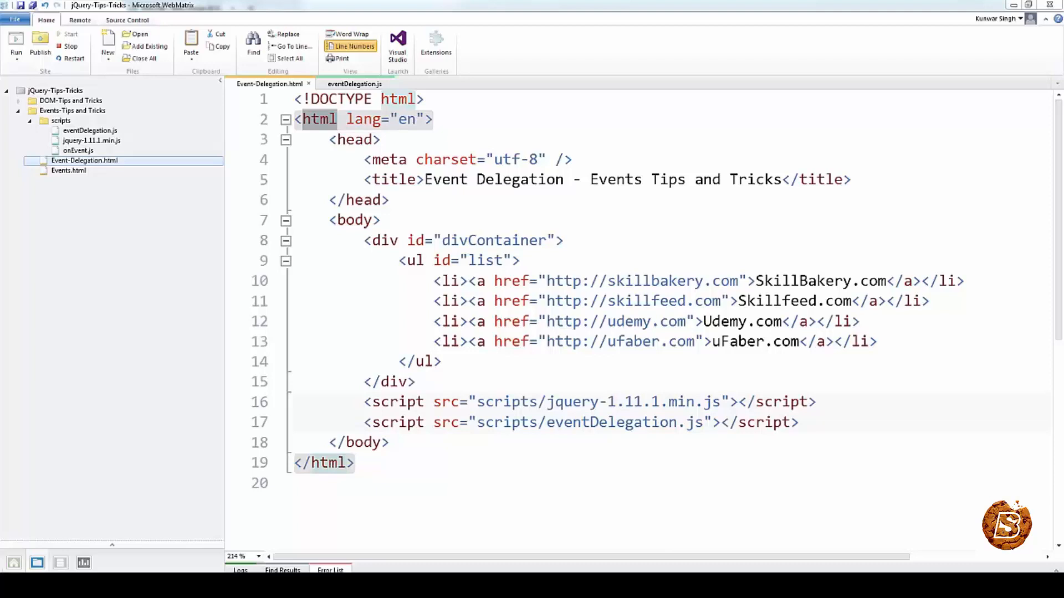
click(354, 84)
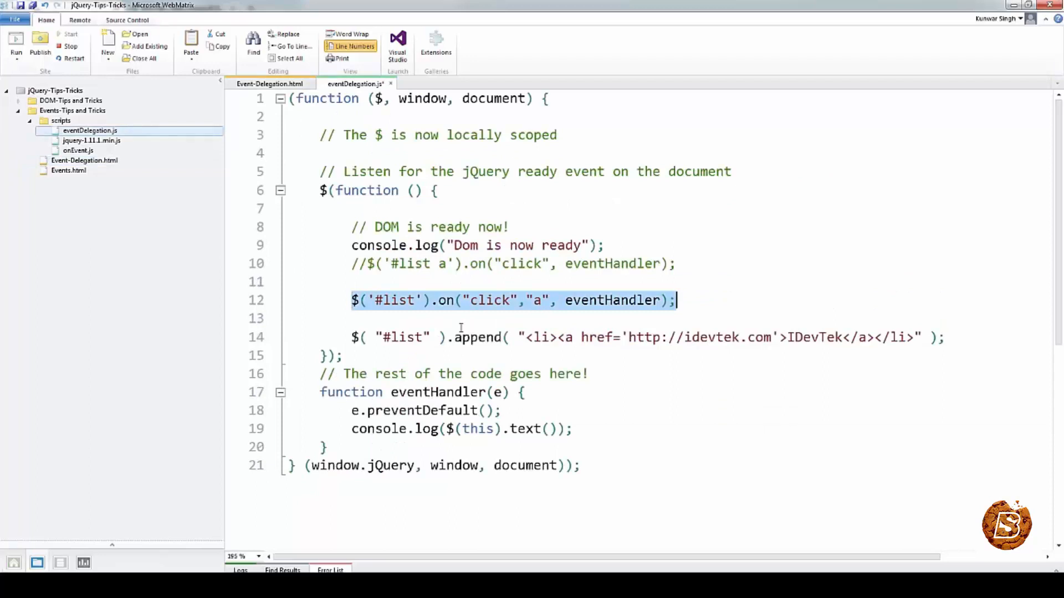
Step: Highlight the new $('#list').on("click","a", eventHandler) delegated handler line
double_click(488, 300)
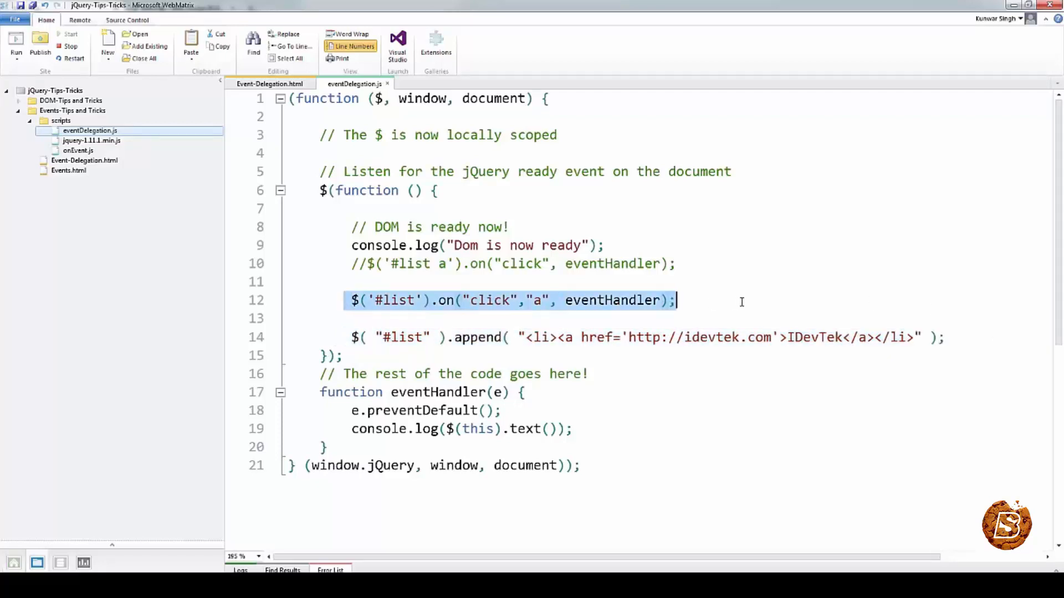
mouse_move(484, 306)
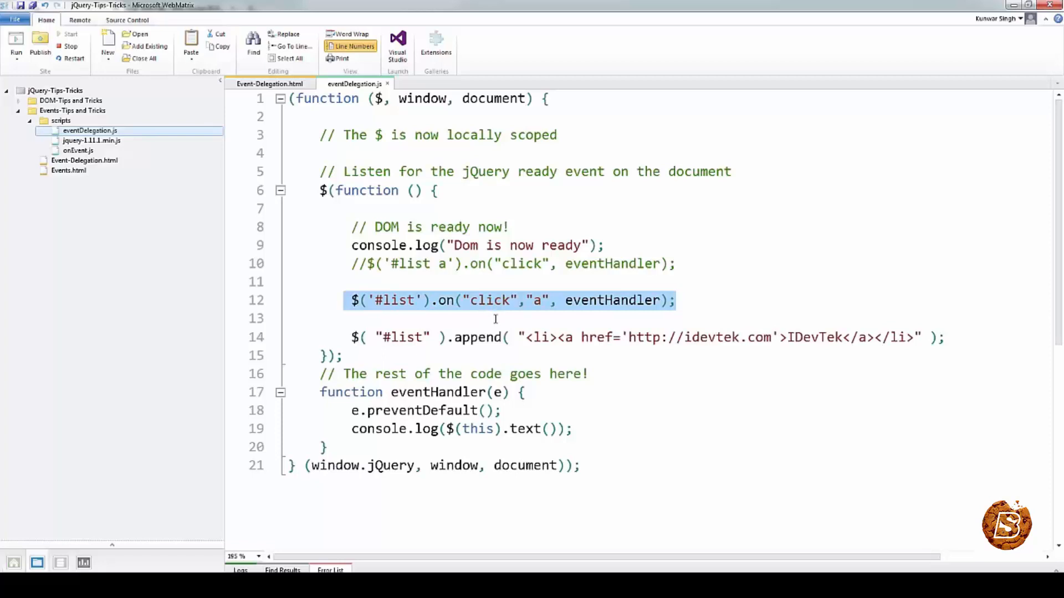
Step: Log Udemy.com and uFaber.com to the console, then test the appended IDevTek link twice
click(16, 47)
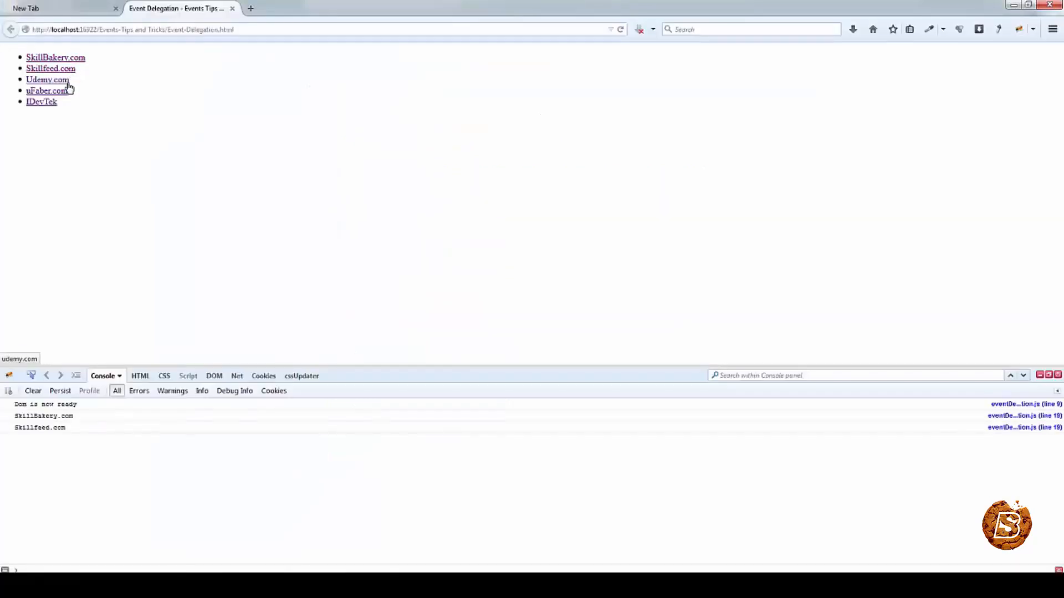
click(45, 91)
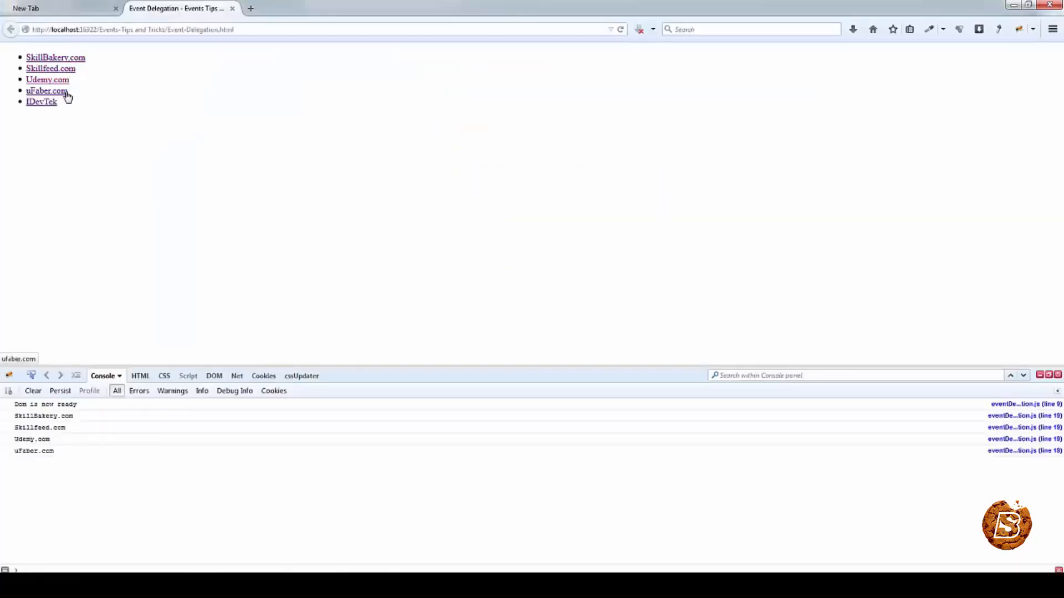
click(41, 102)
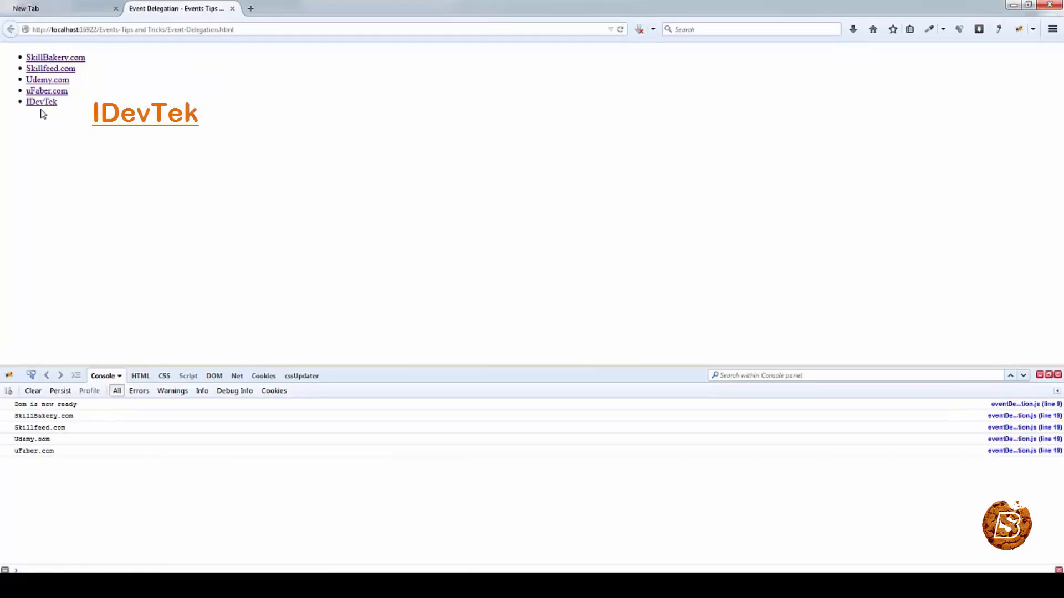
mouse_move(41, 102)
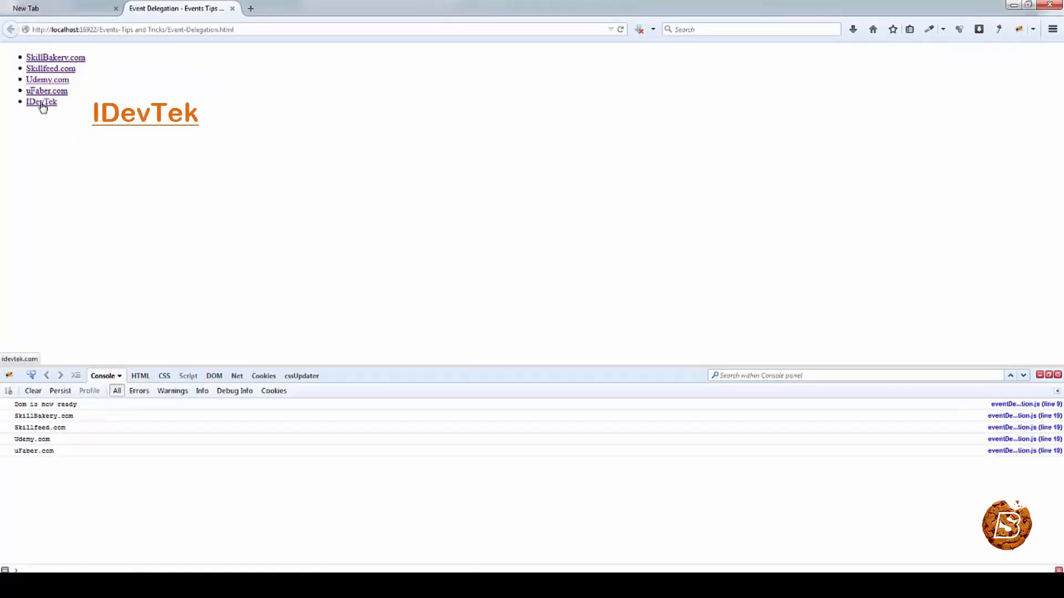
click(41, 102)
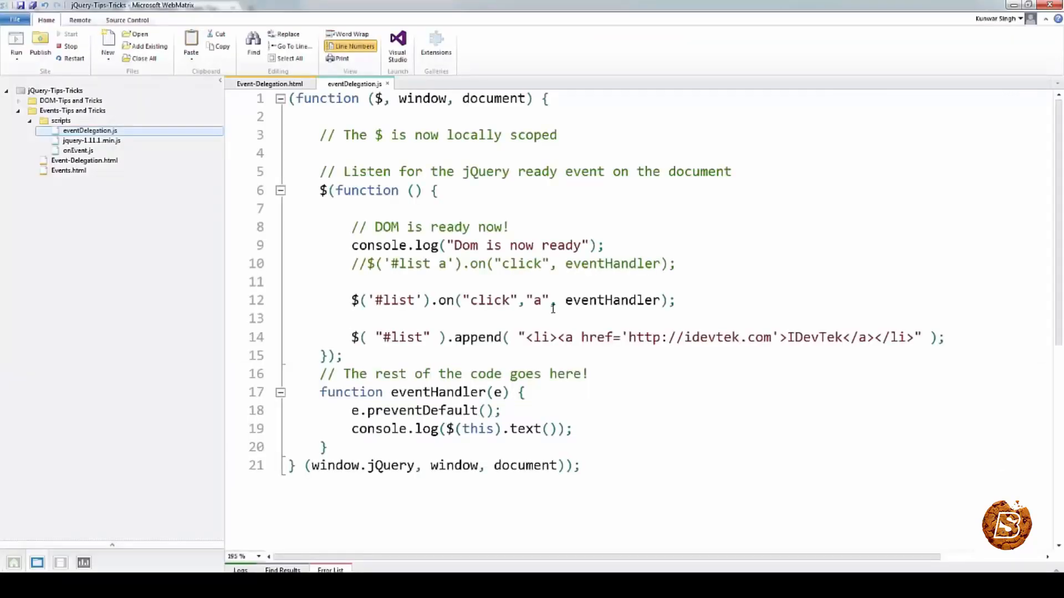
double_click(539, 300)
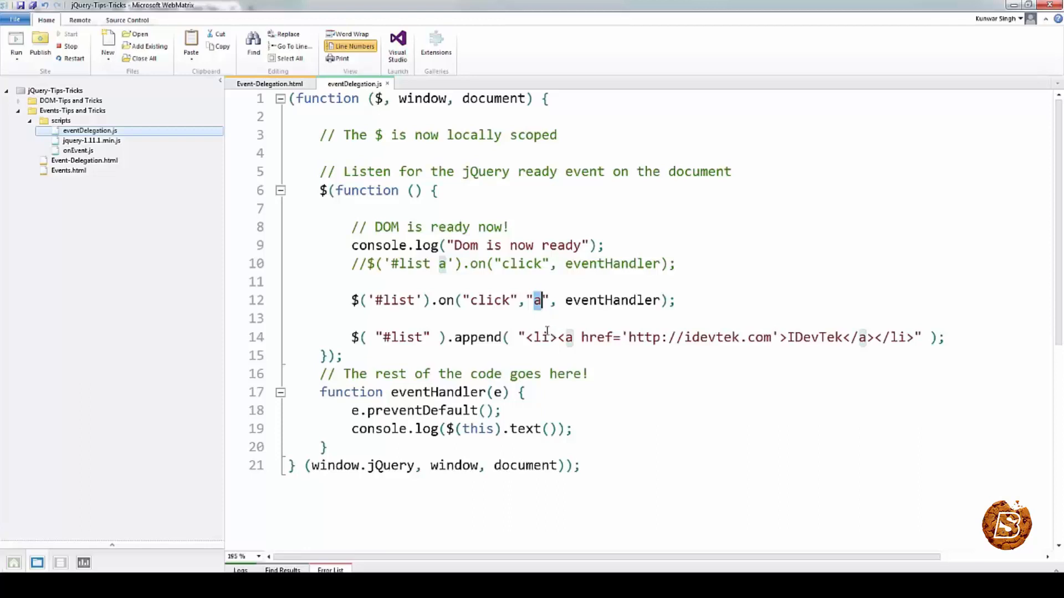
double_click(612, 301)
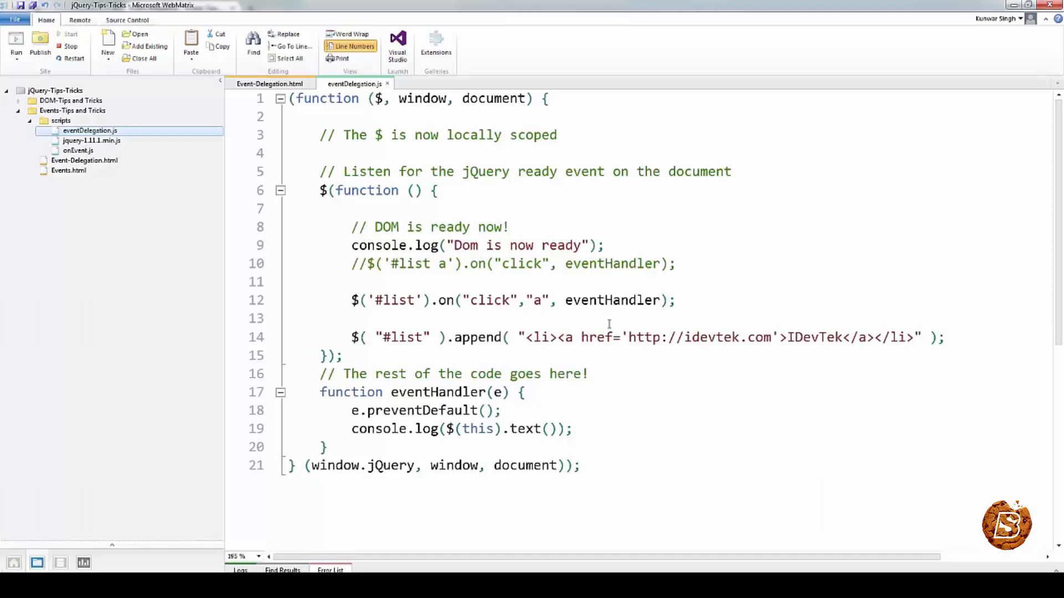
click(269, 83)
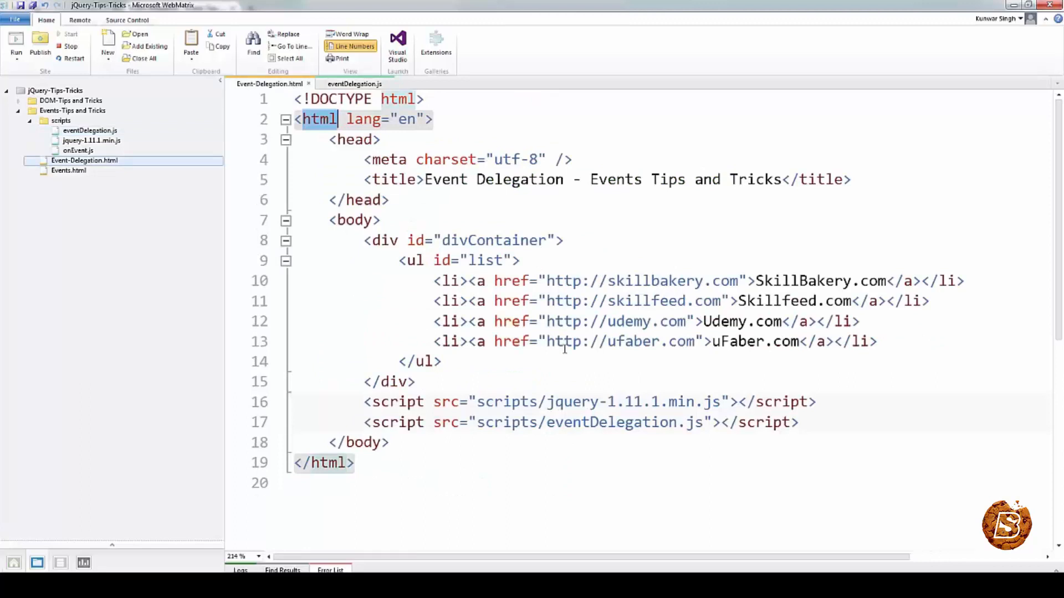
mouse_move(472, 317)
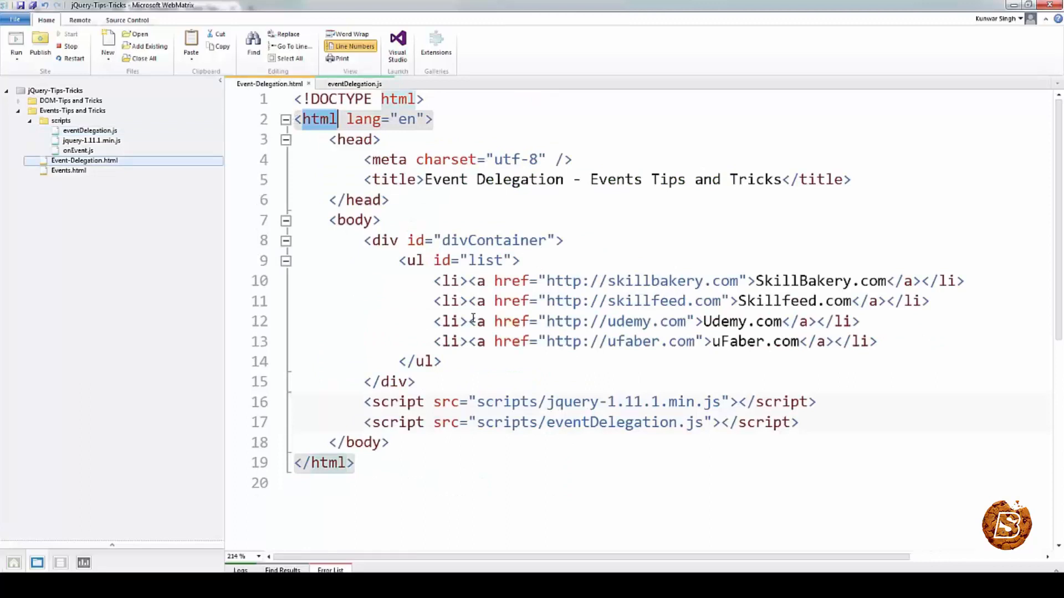
Step: Review the link addresses, then highlight the href^='http' check and the target _blank attribute in eventHandler
click(352, 83)
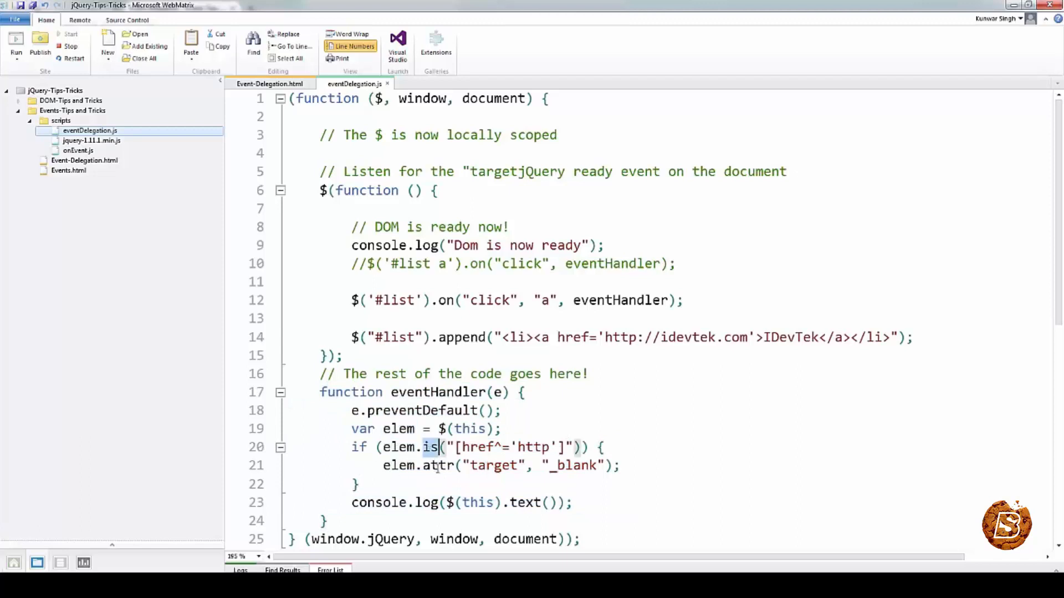
mouse_move(479, 451)
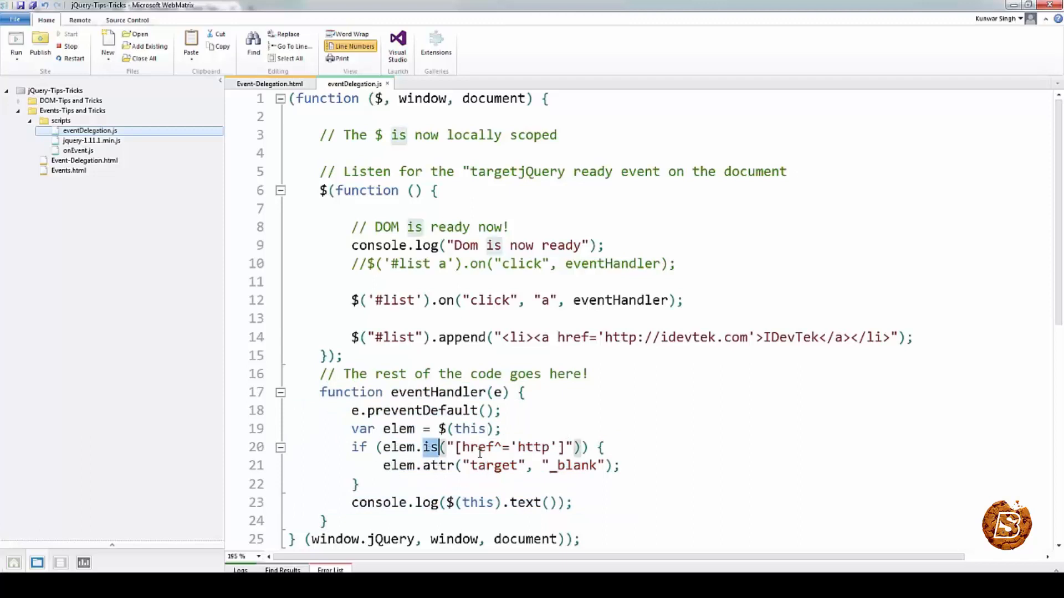
double_click(476, 447)
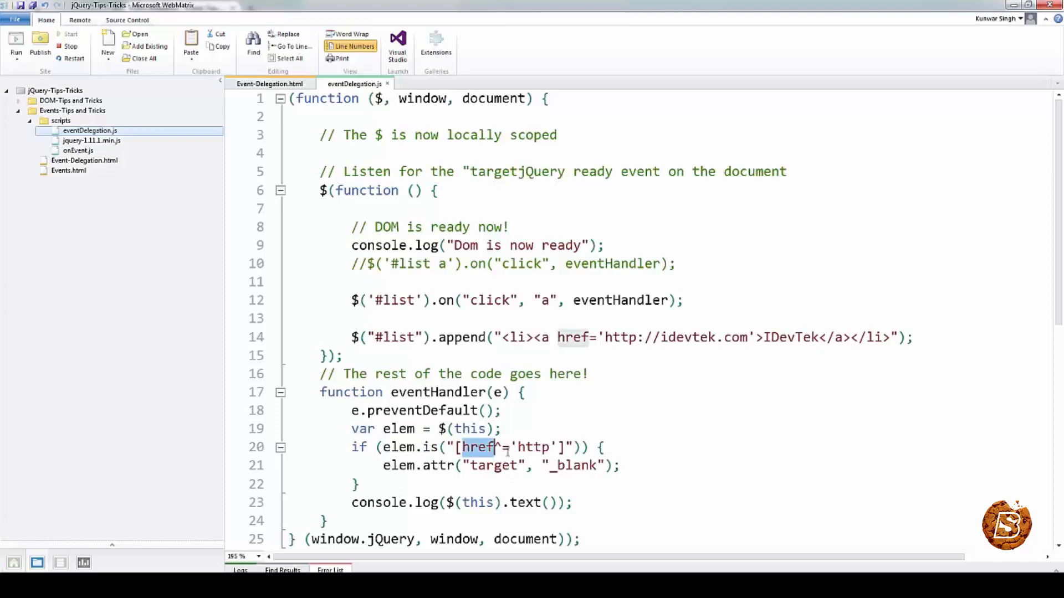
double_click(532, 446)
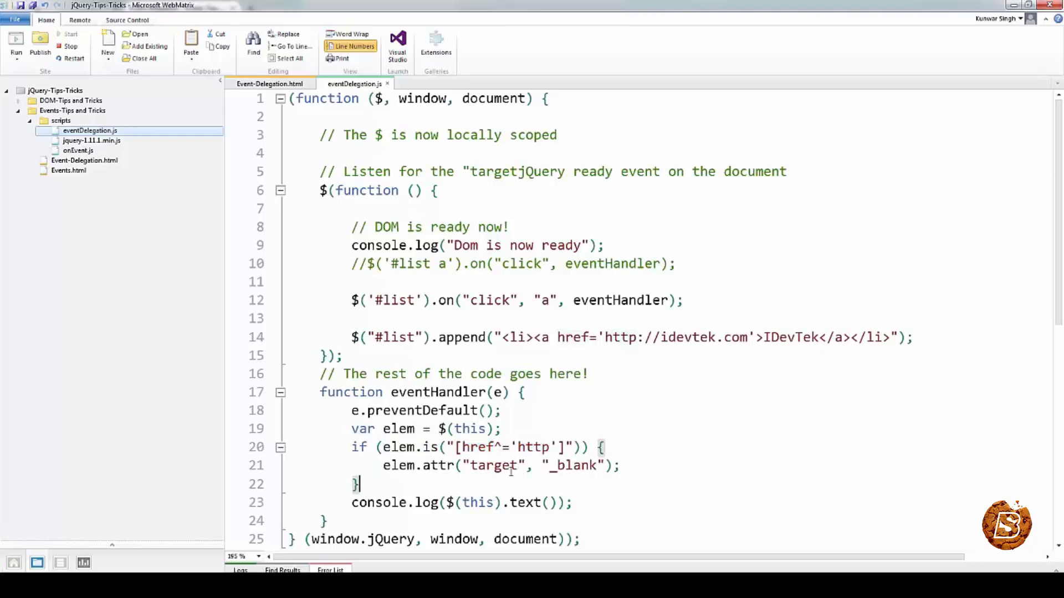
double_click(572, 465)
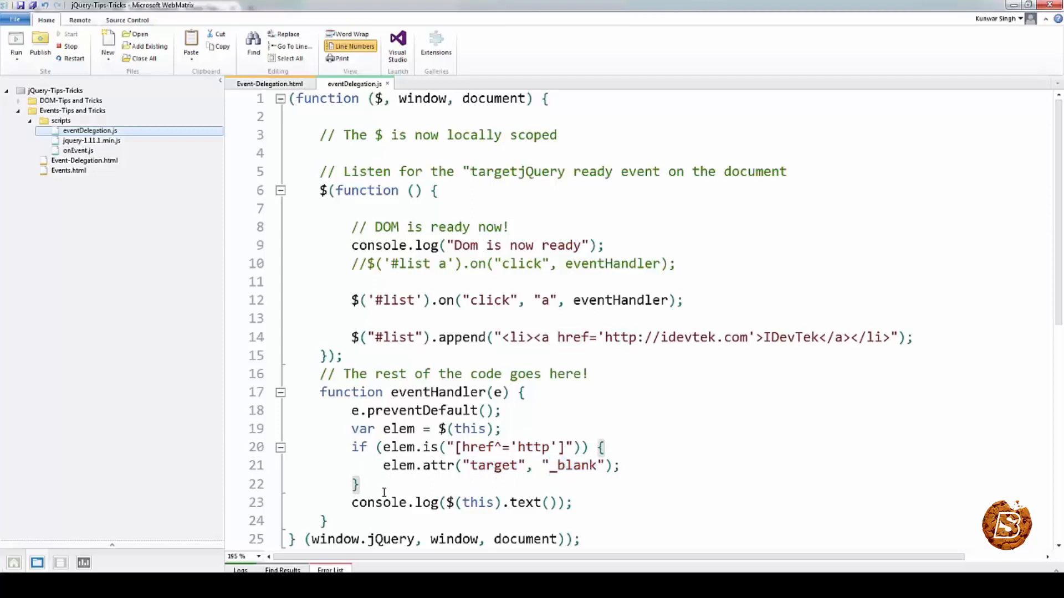
mouse_move(552, 381)
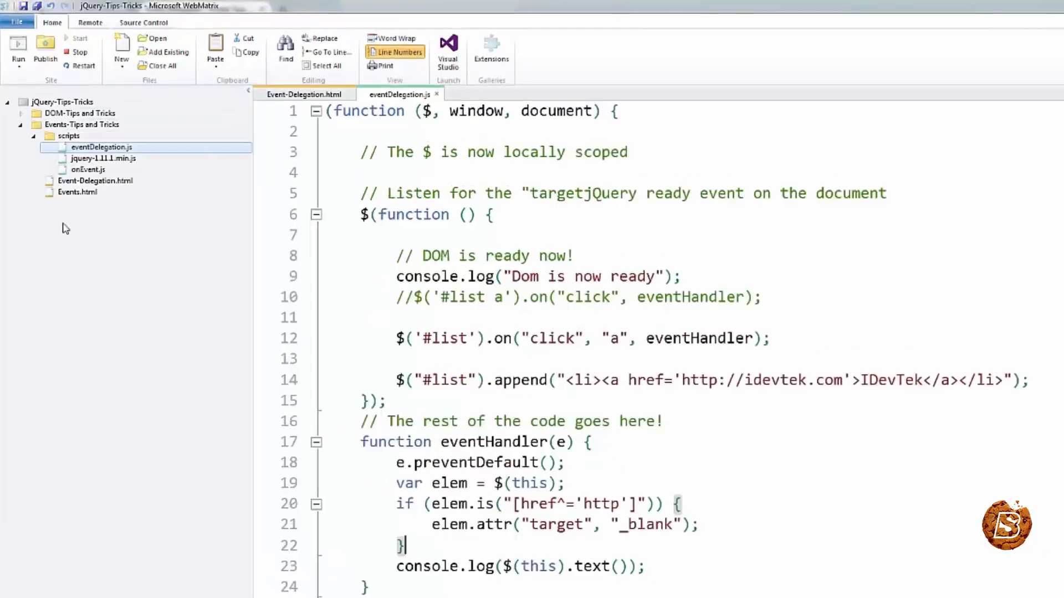
Step: Load the updated page and confirm Udemy.com still just logs its name in the console
click(18, 45)
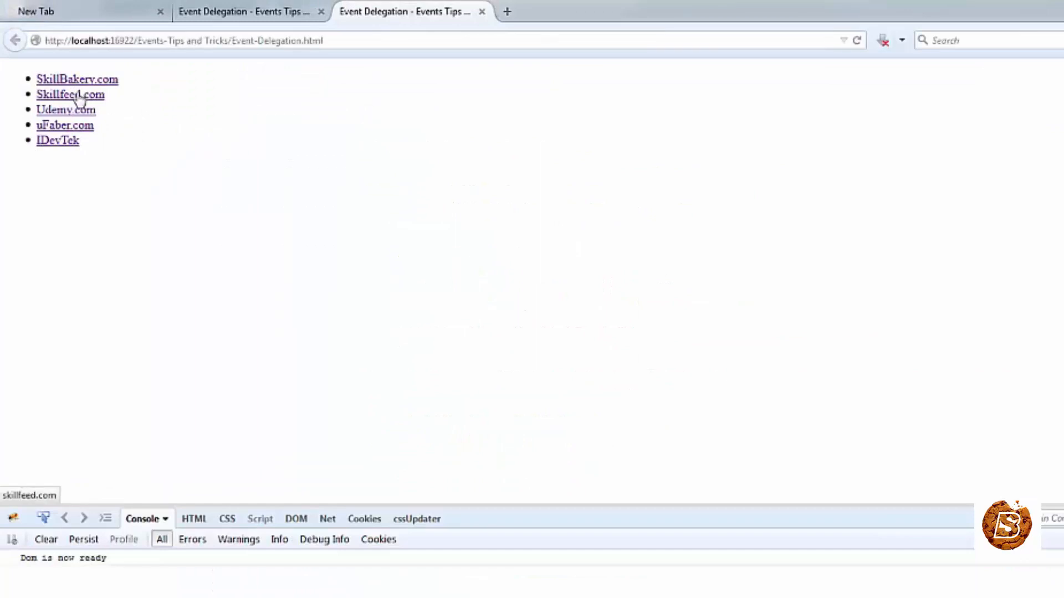
click(65, 109)
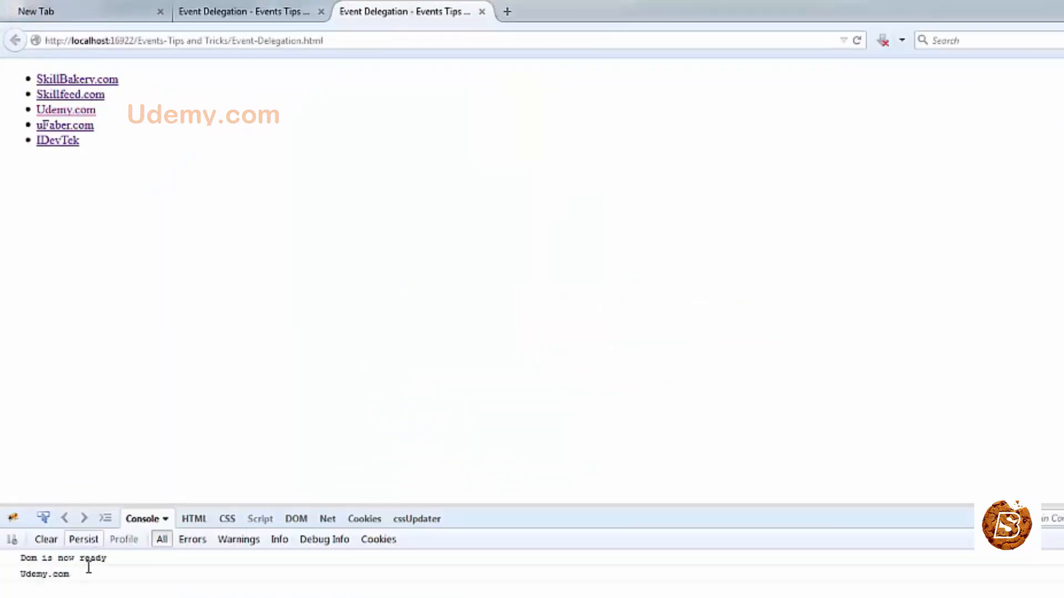
double_click(44, 574)
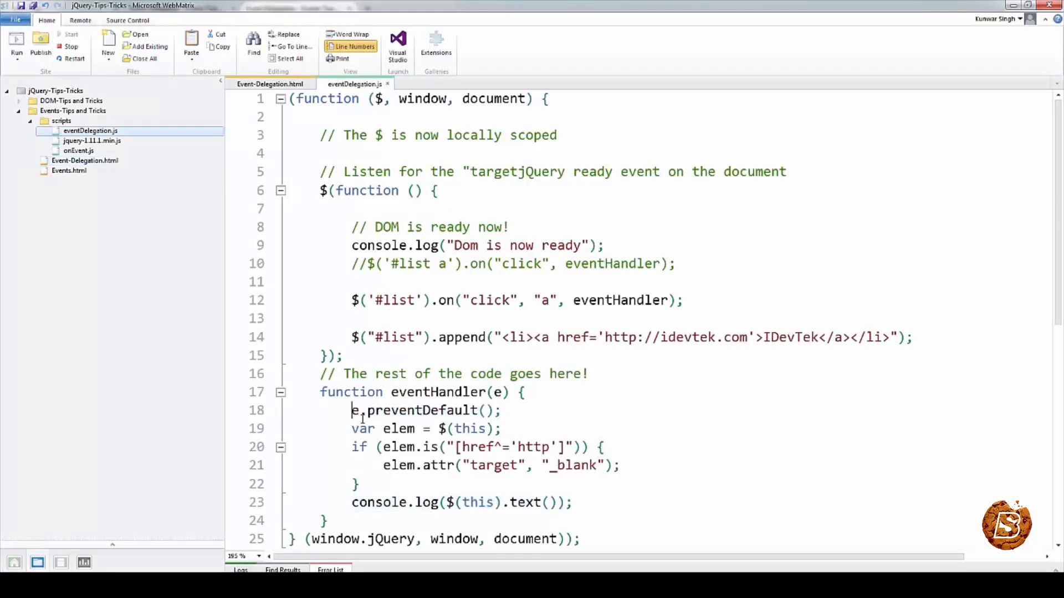
Step: Comment out e.preventDefault() and the console.log line with // in eventHandler
text(//)
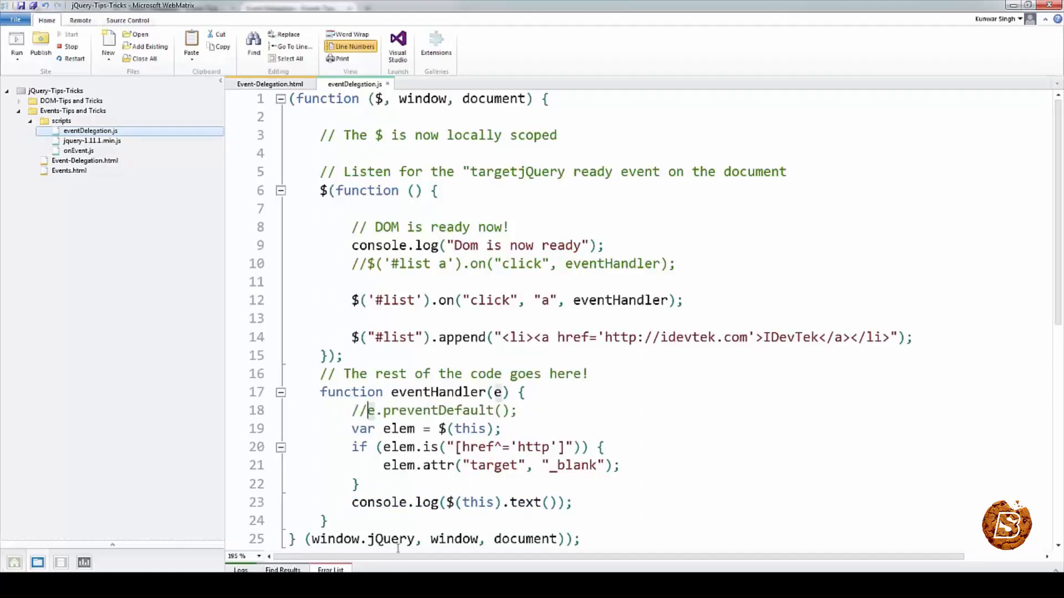
click(351, 502)
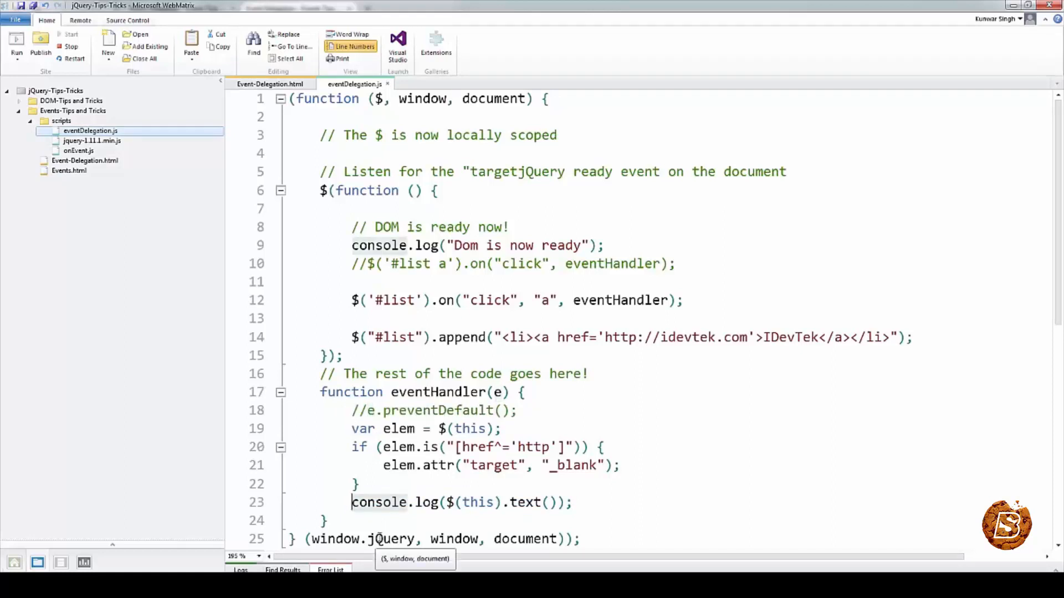
text(//)
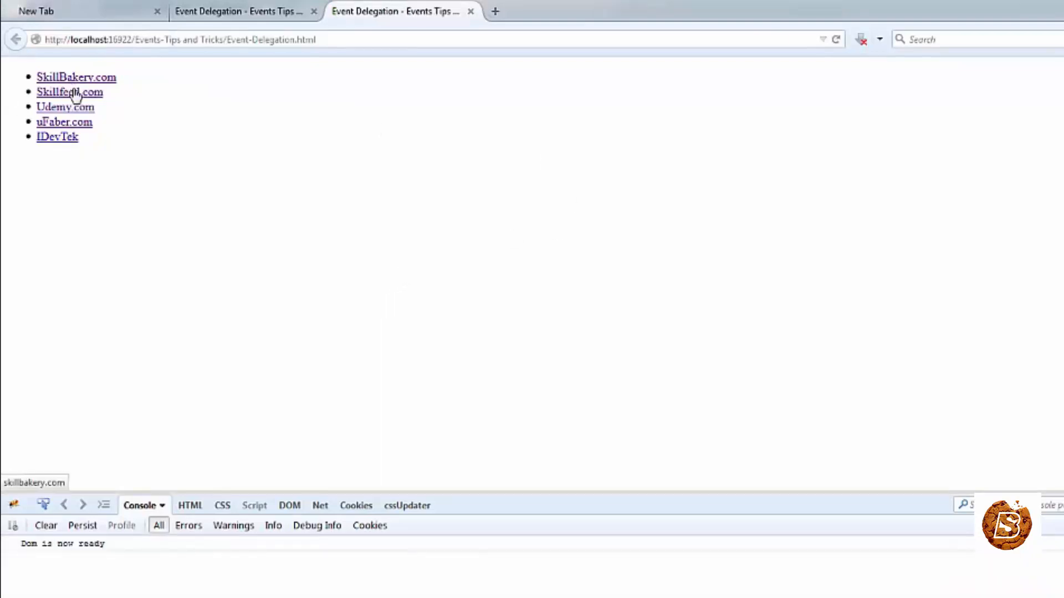
Step: Confirm a list link now opens udemy.com in a new tab
click(66, 107)
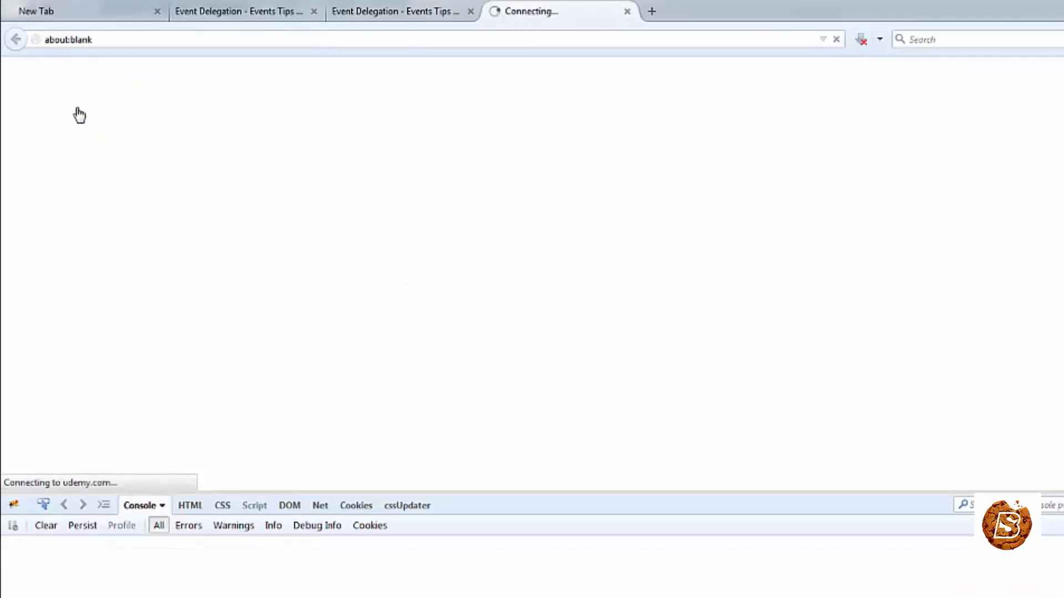